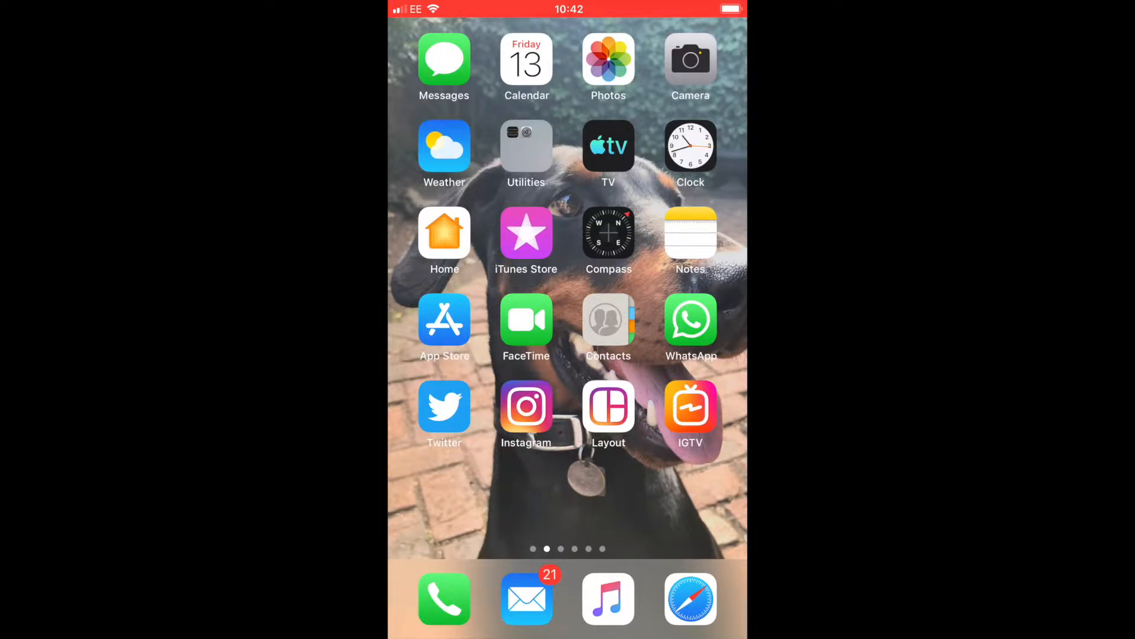
- Launch Contacts to show the list with My Card and entries A 1 to A10
click(609, 318)
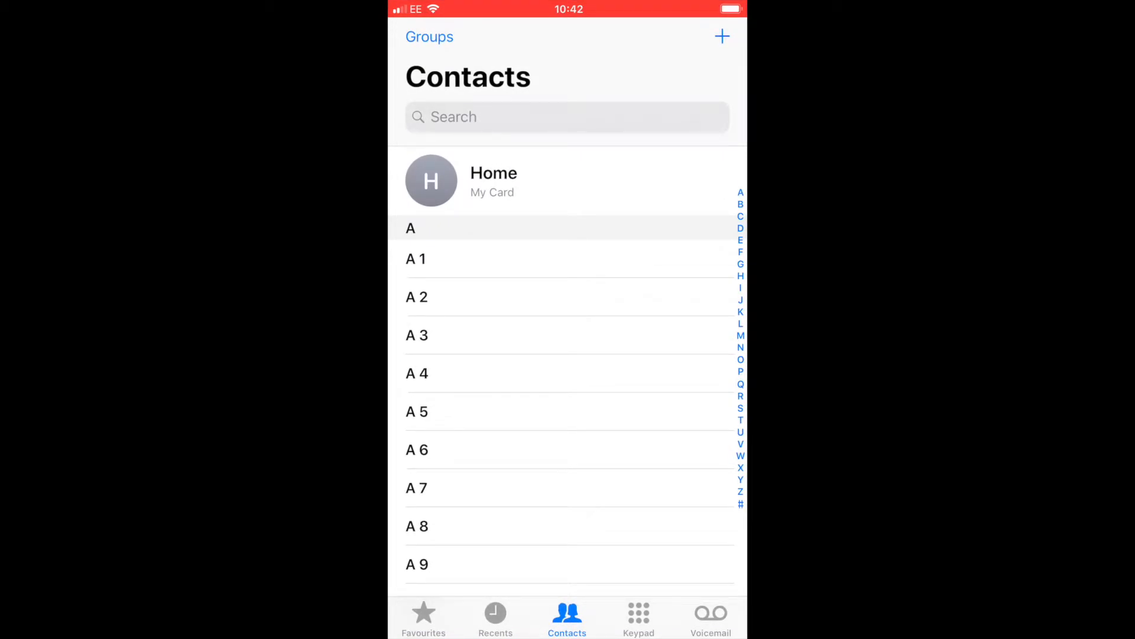
key(home)
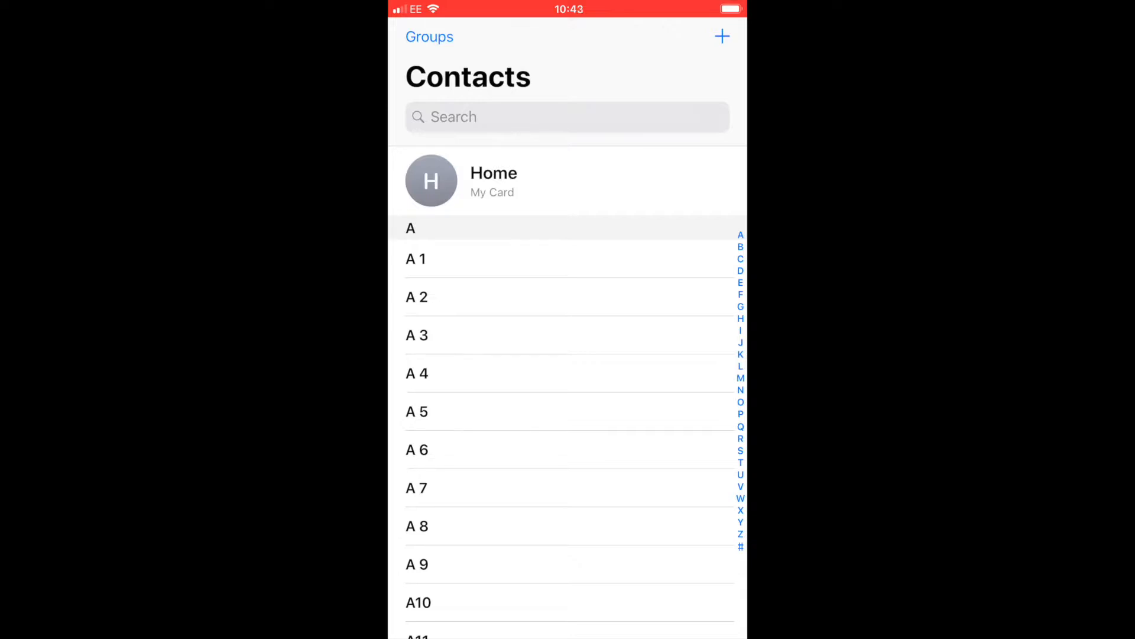
- Start a new contact and set a chosen picture of Rosalind's face as its photo
click(722, 36)
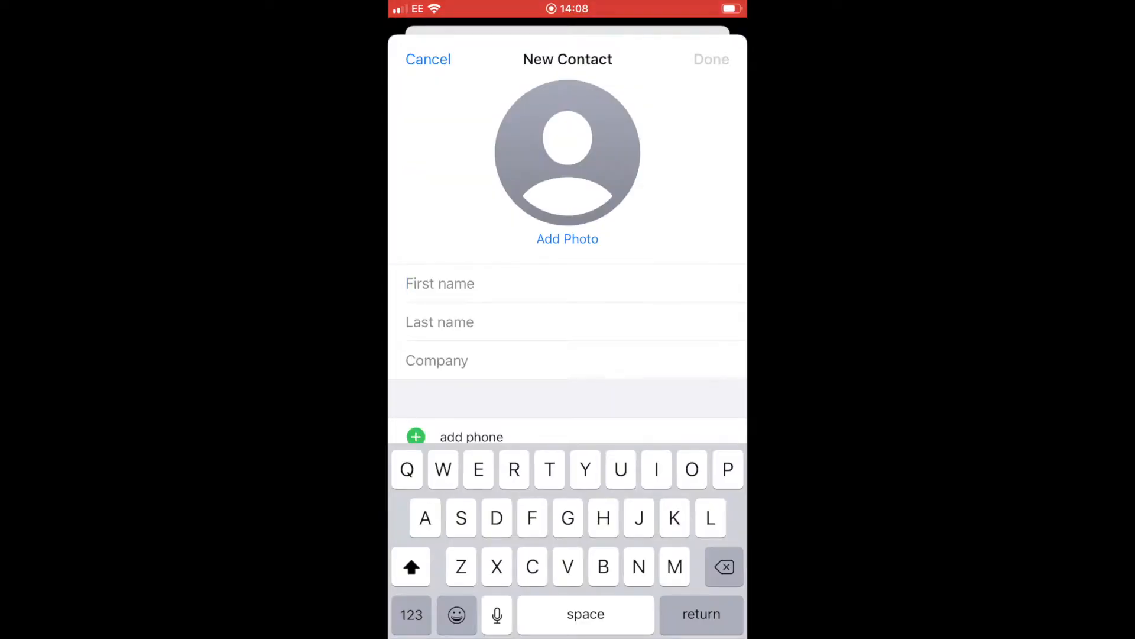
click(567, 239)
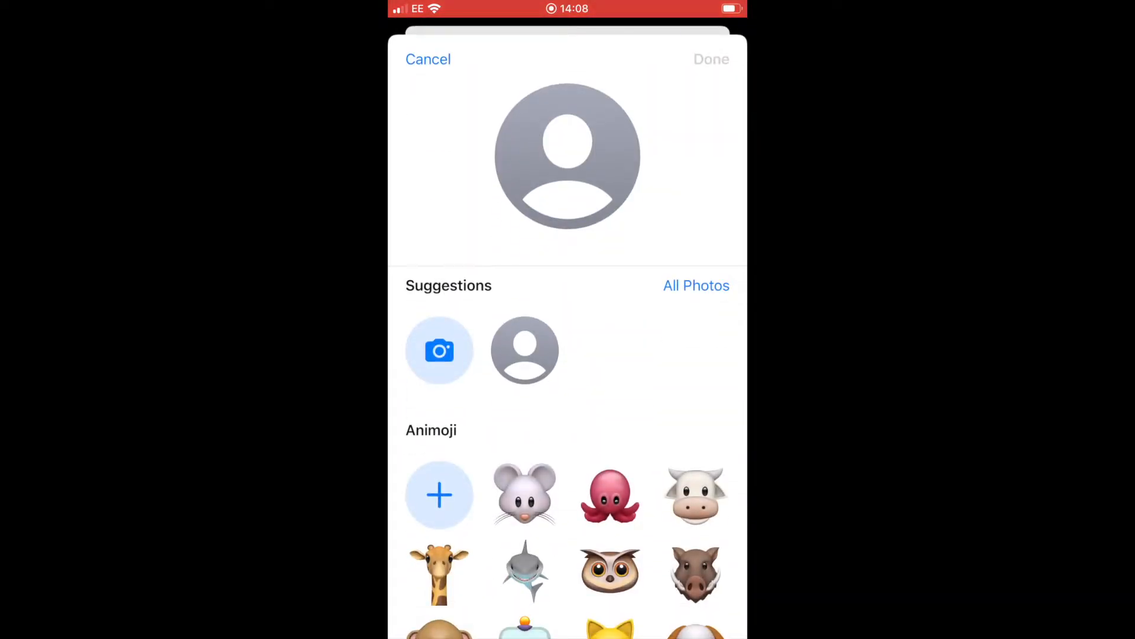
scroll(down, 3)
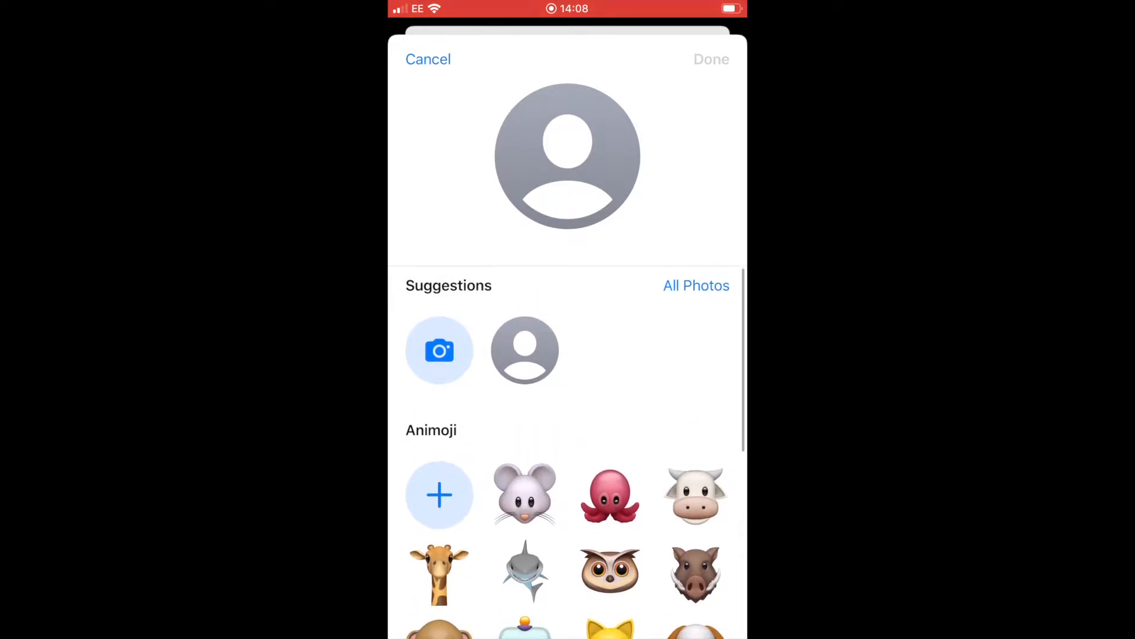
click(694, 285)
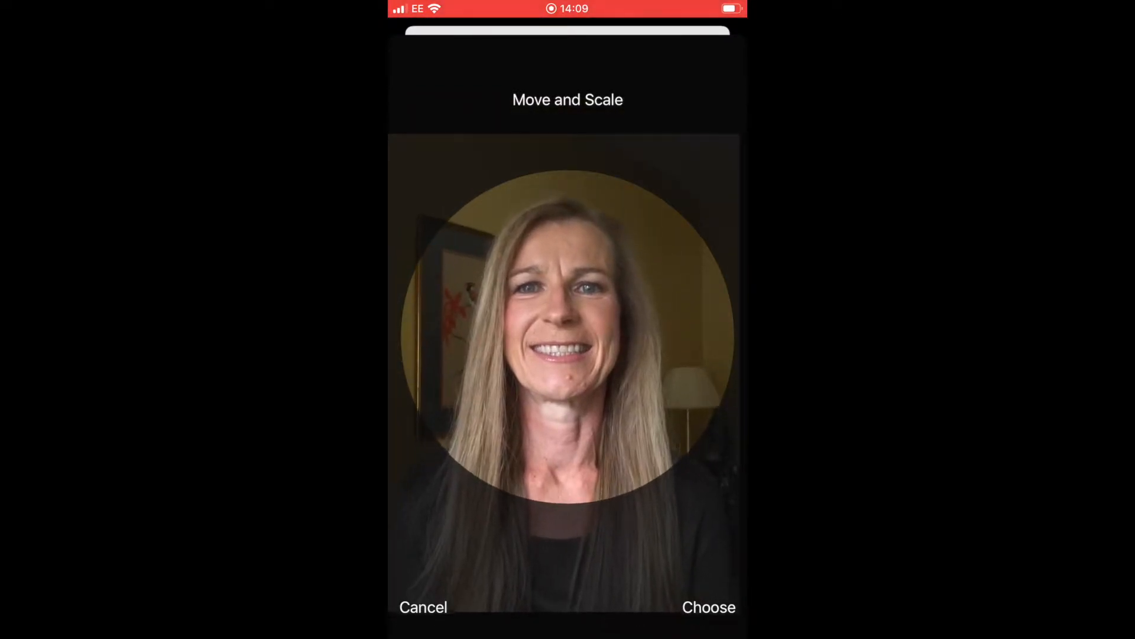
click(707, 607)
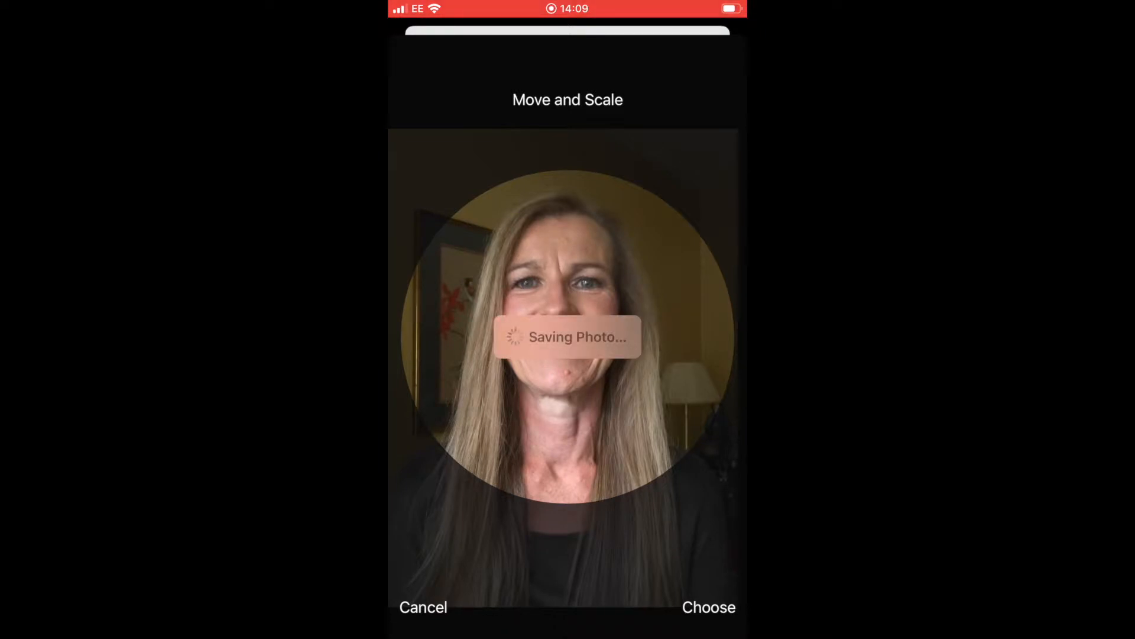
click(709, 607)
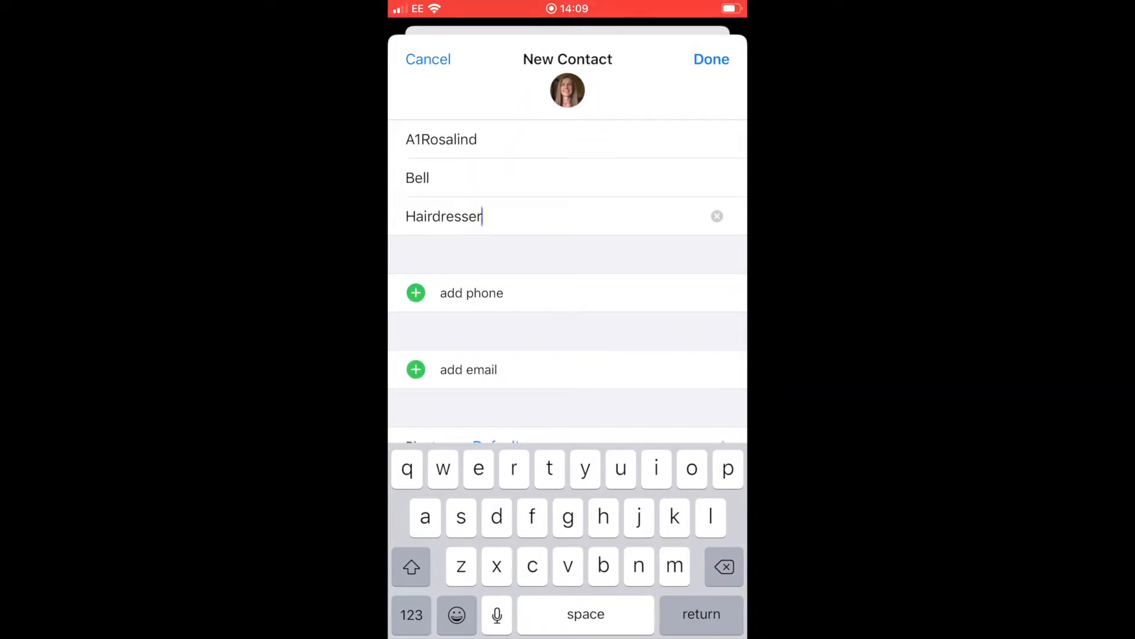
- Add a phone entry labelled mobile with the number 1234 567
click(416, 293)
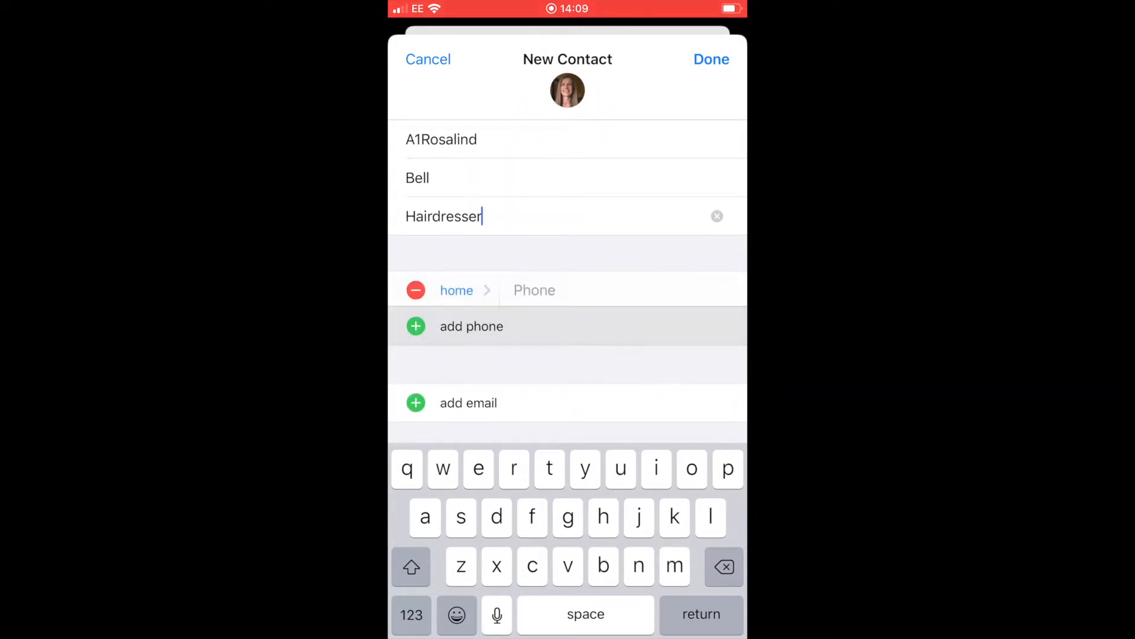
click(623, 292)
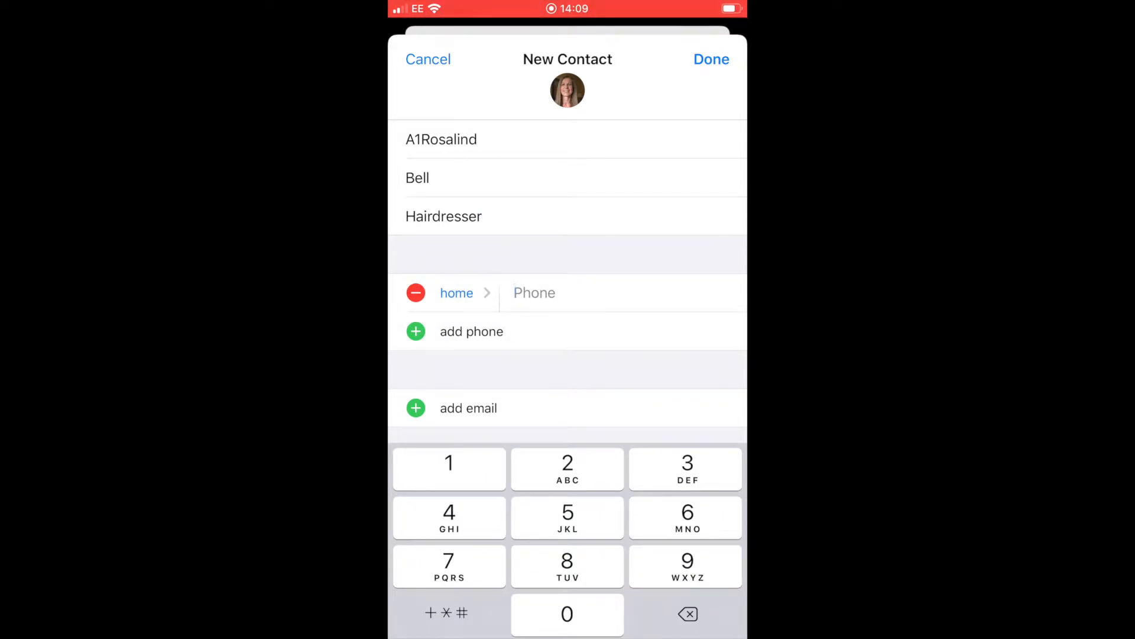
click(456, 293)
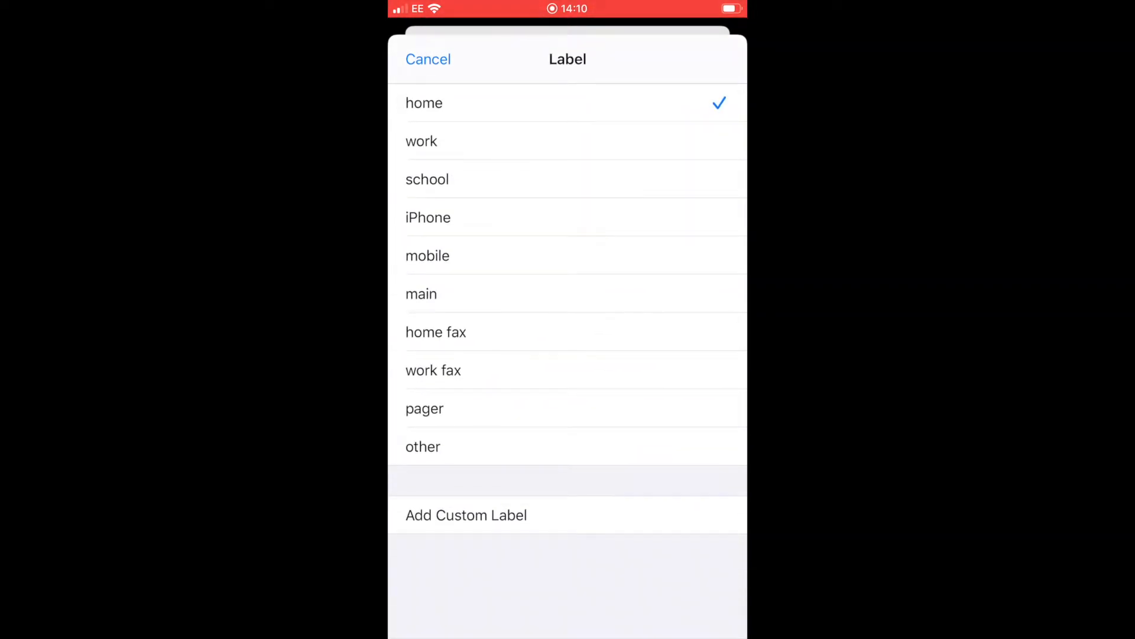
click(427, 255)
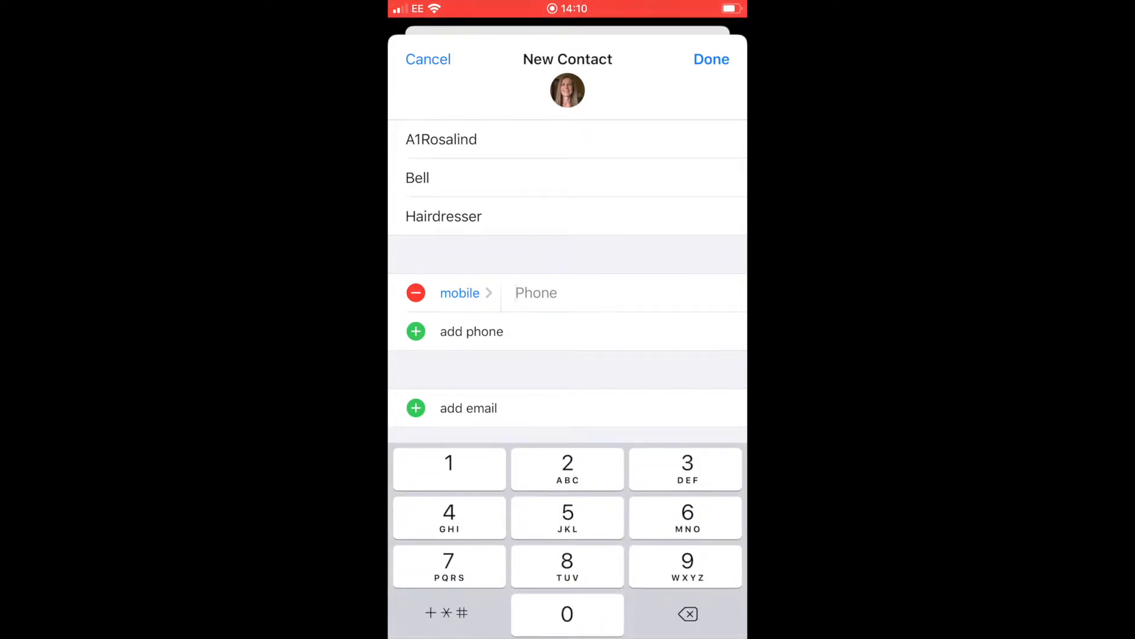
text(1234 567)
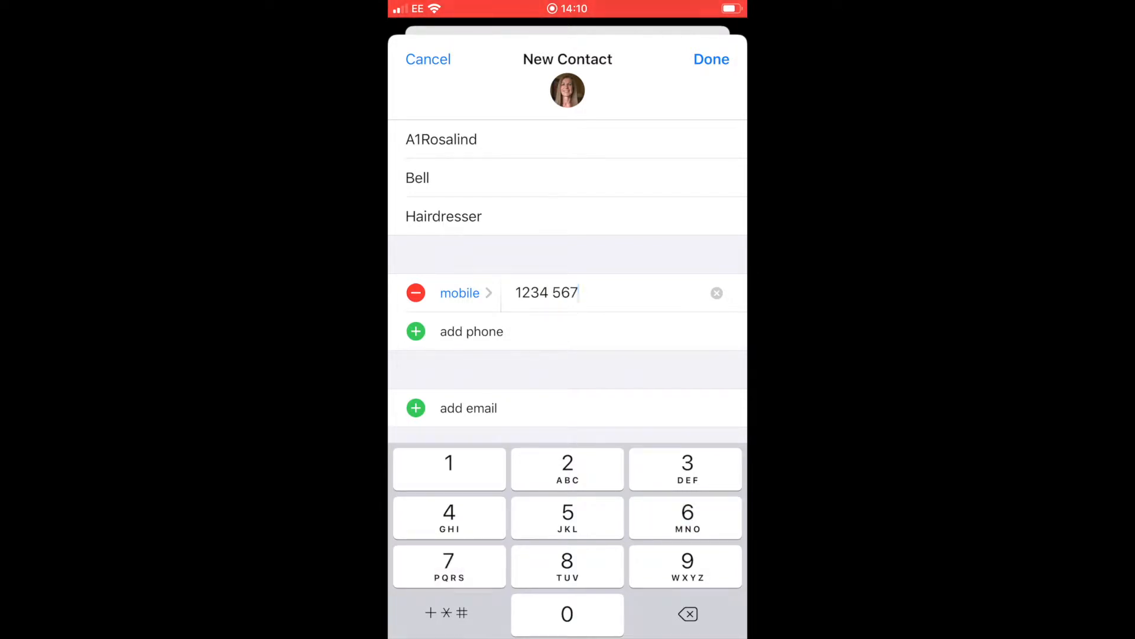
- Add an empty email entry labelled work
click(416, 331)
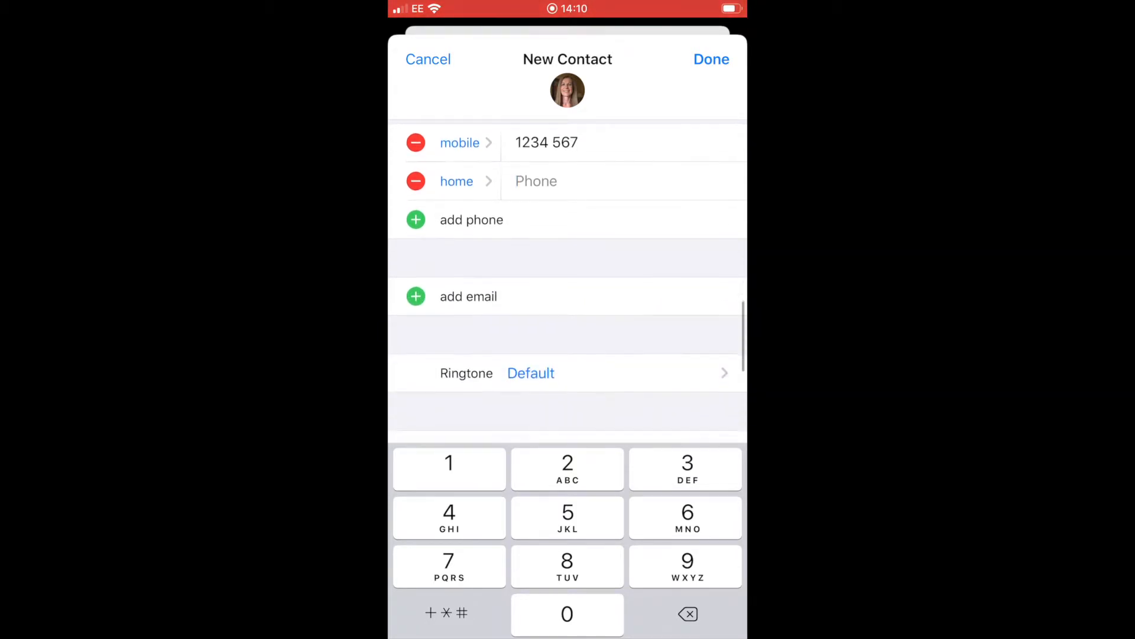
click(469, 297)
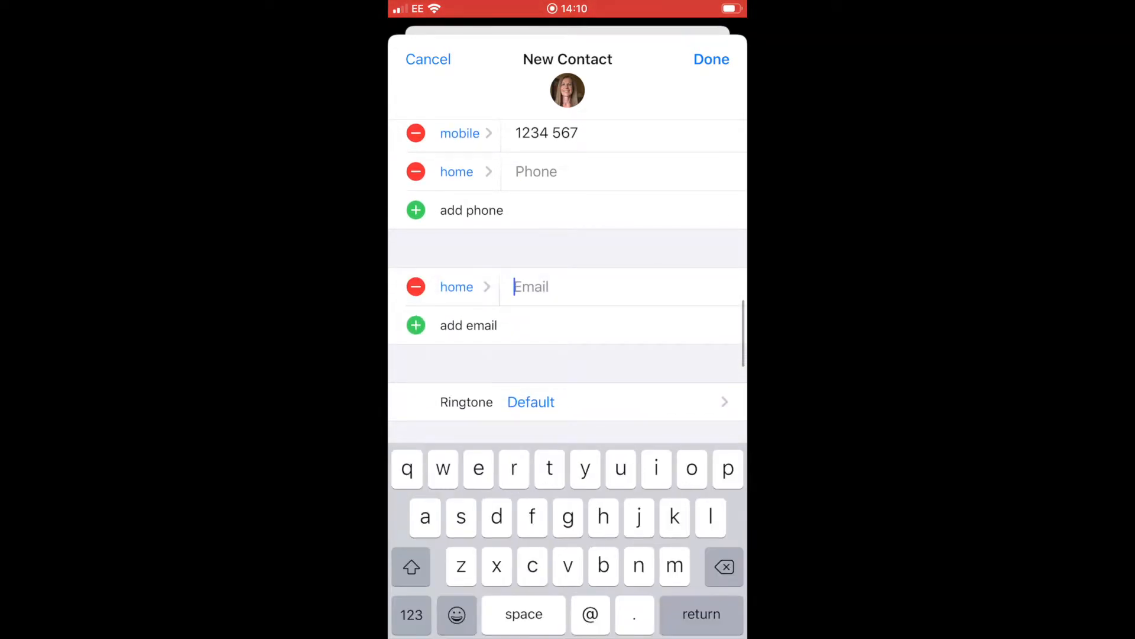
click(457, 287)
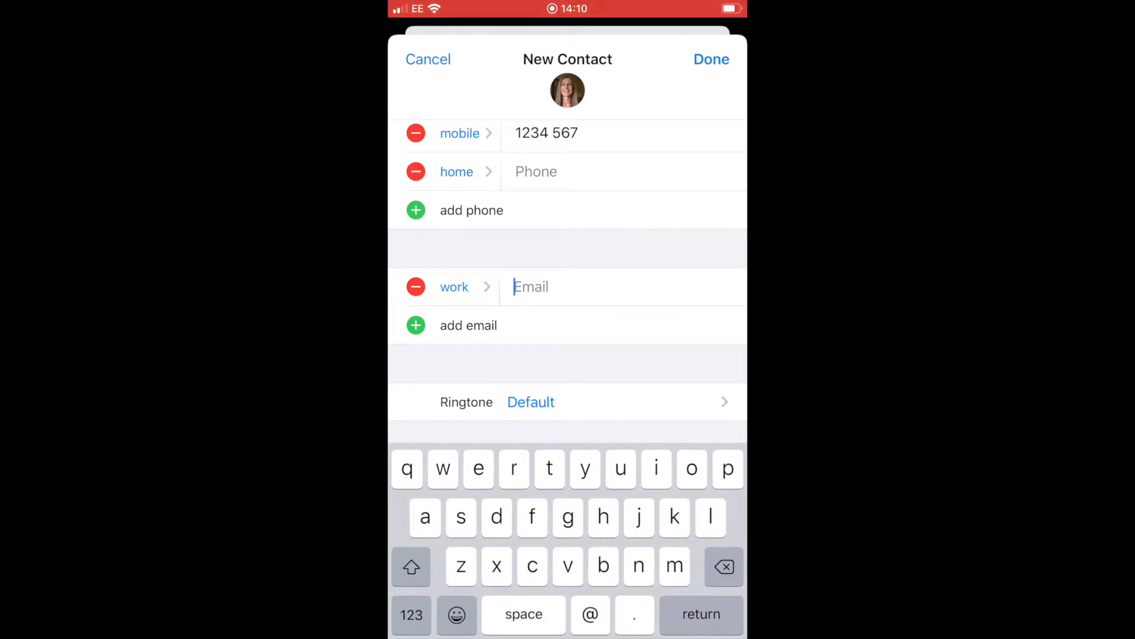
scroll(up, 3)
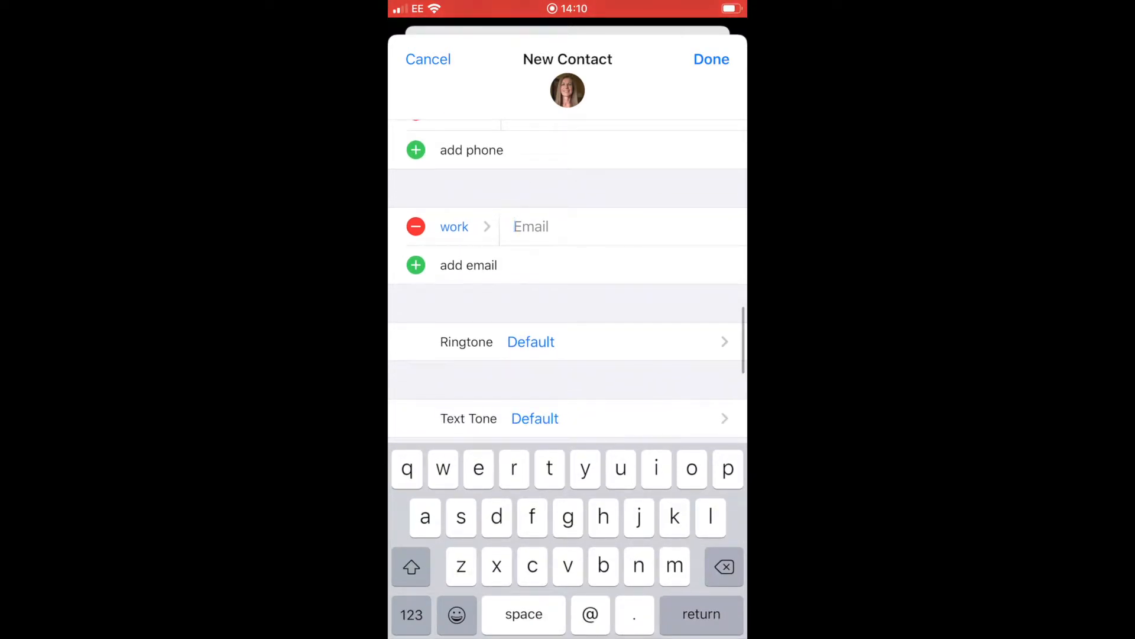
click(531, 341)
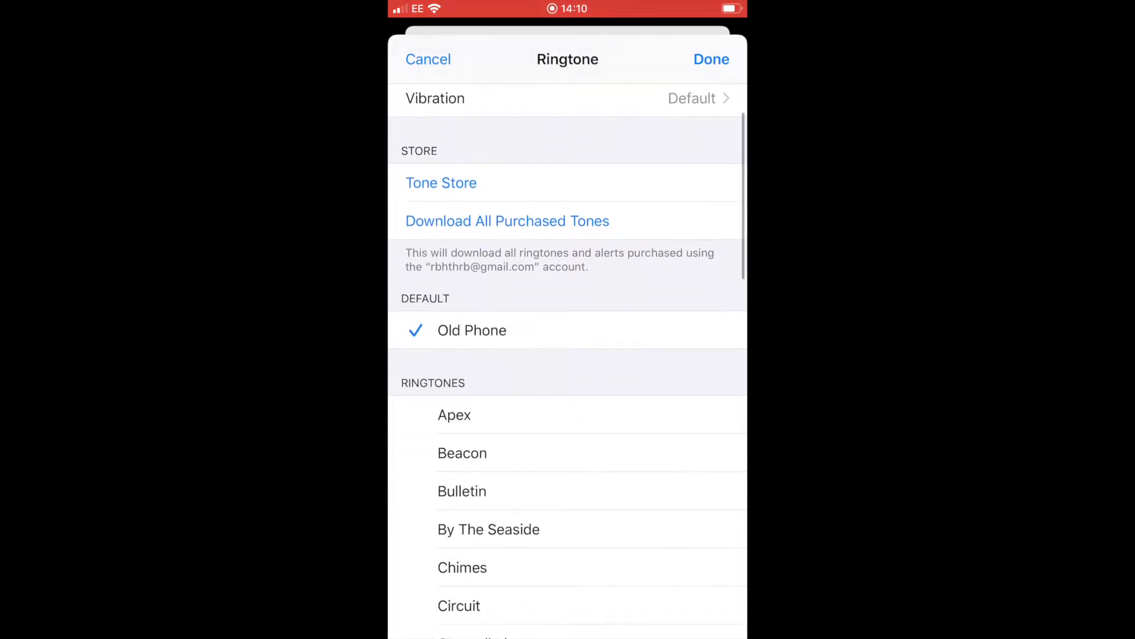
scroll(down, 3)
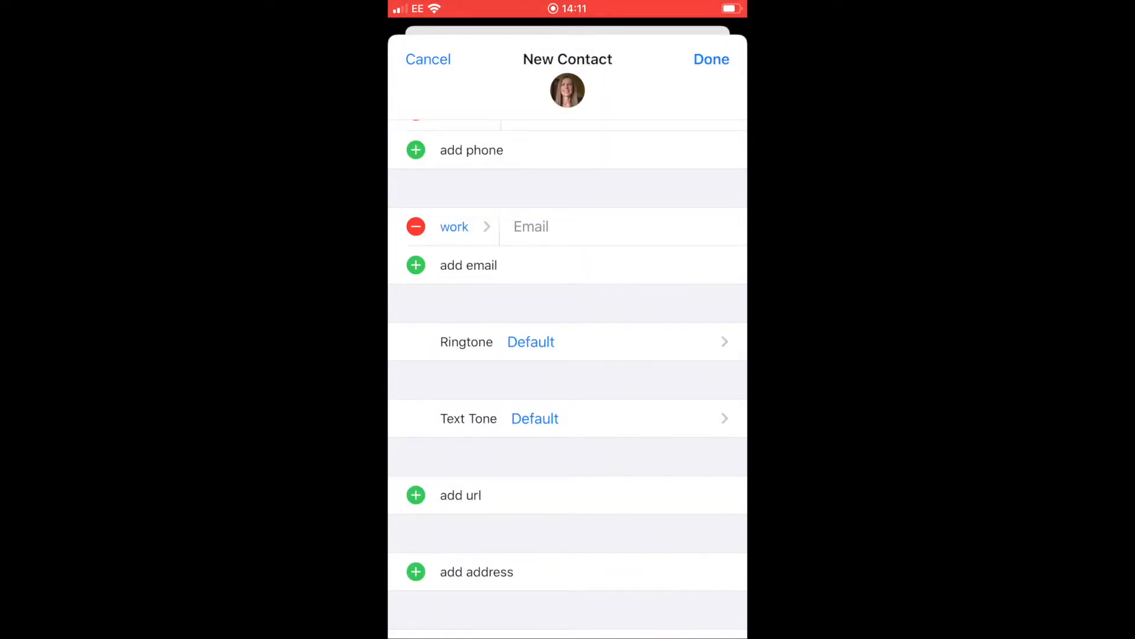
scroll(down, 3)
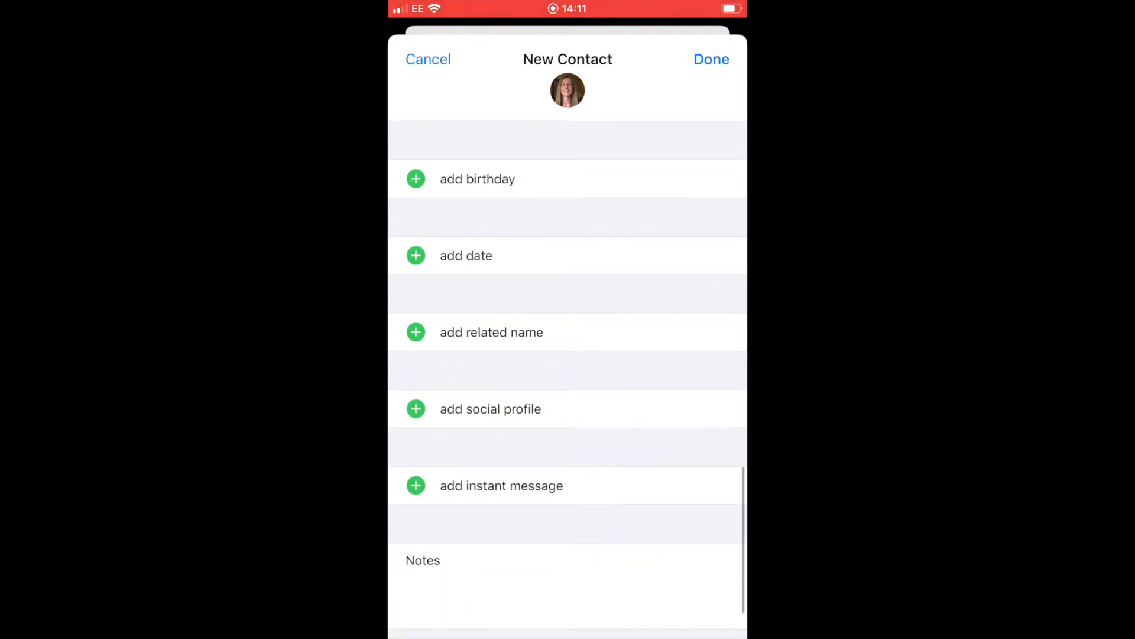
click(567, 560)
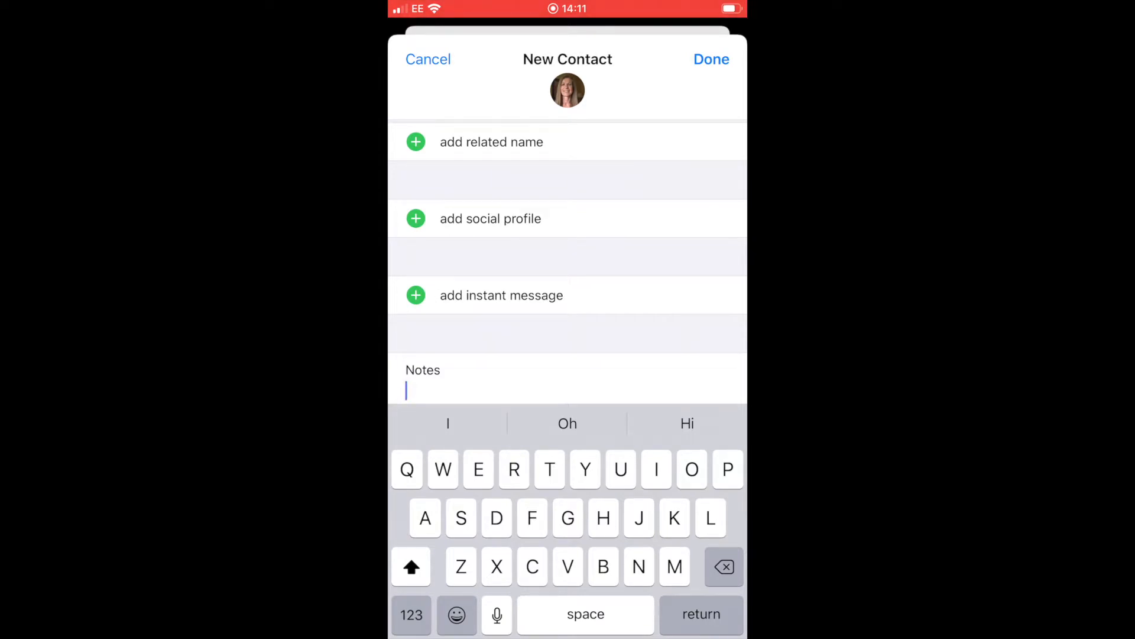
click(711, 58)
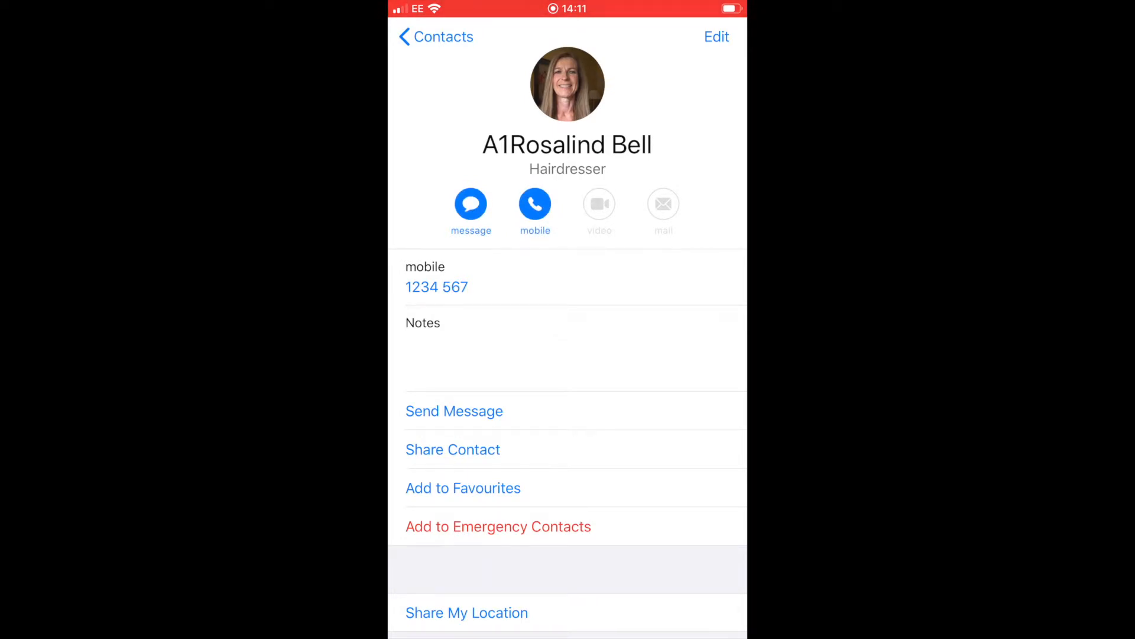
scroll(up, 3)
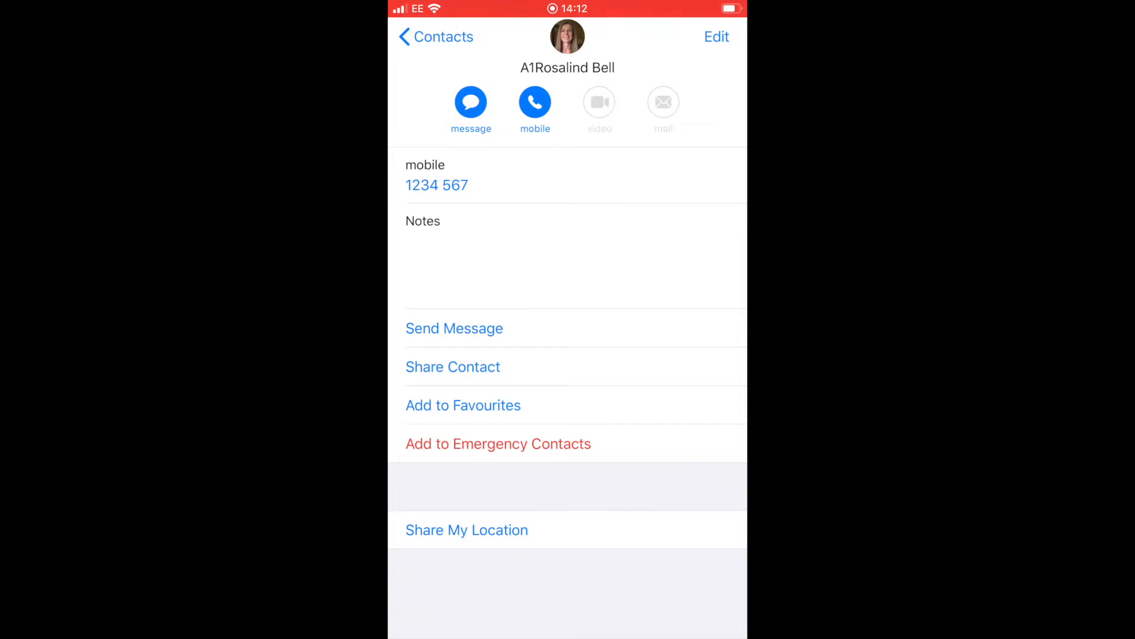
click(452, 367)
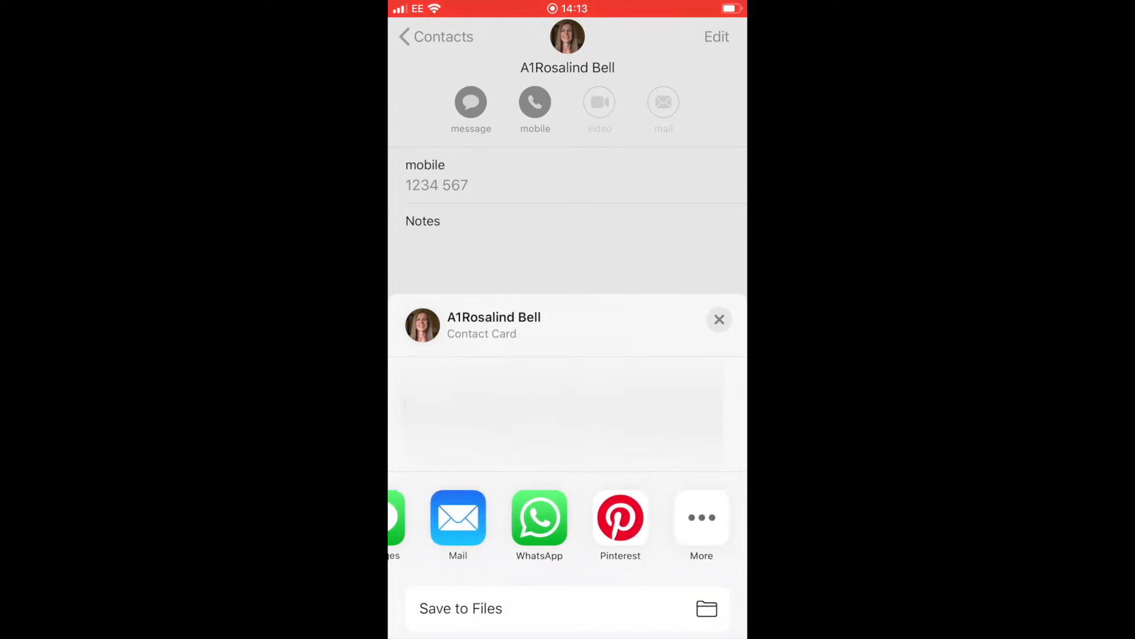
scroll(left, 3)
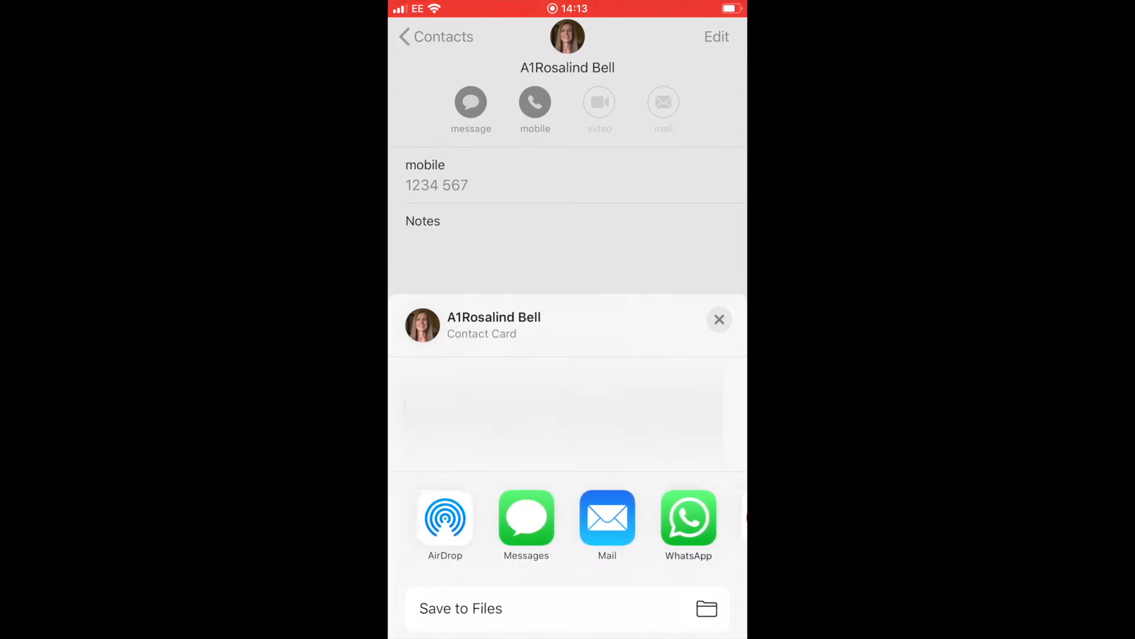
scroll(left, 3)
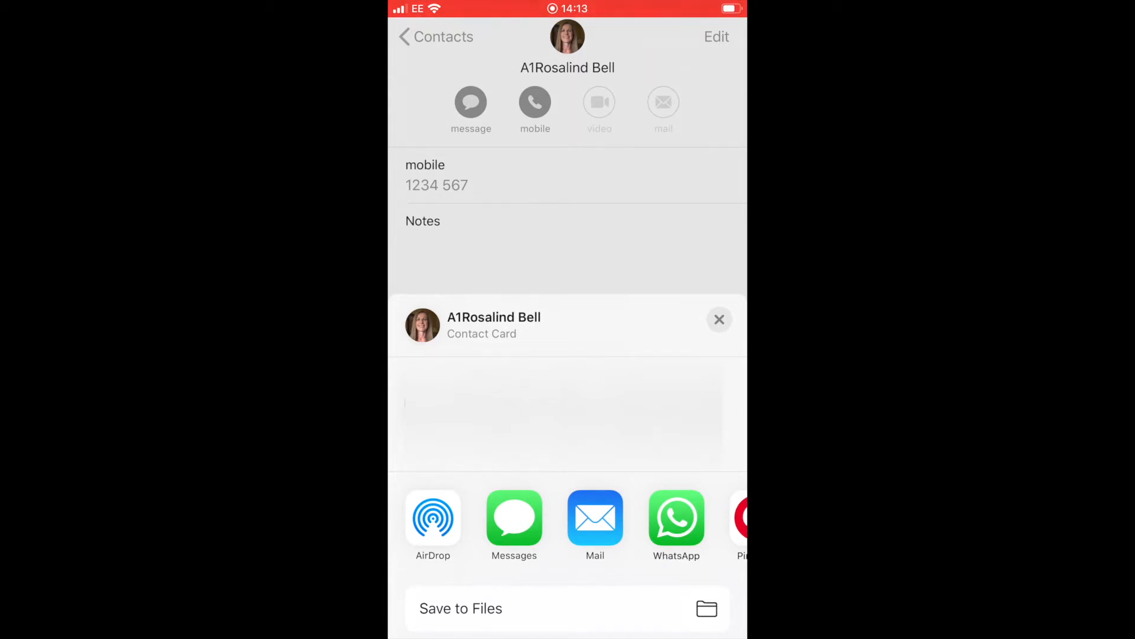
click(719, 320)
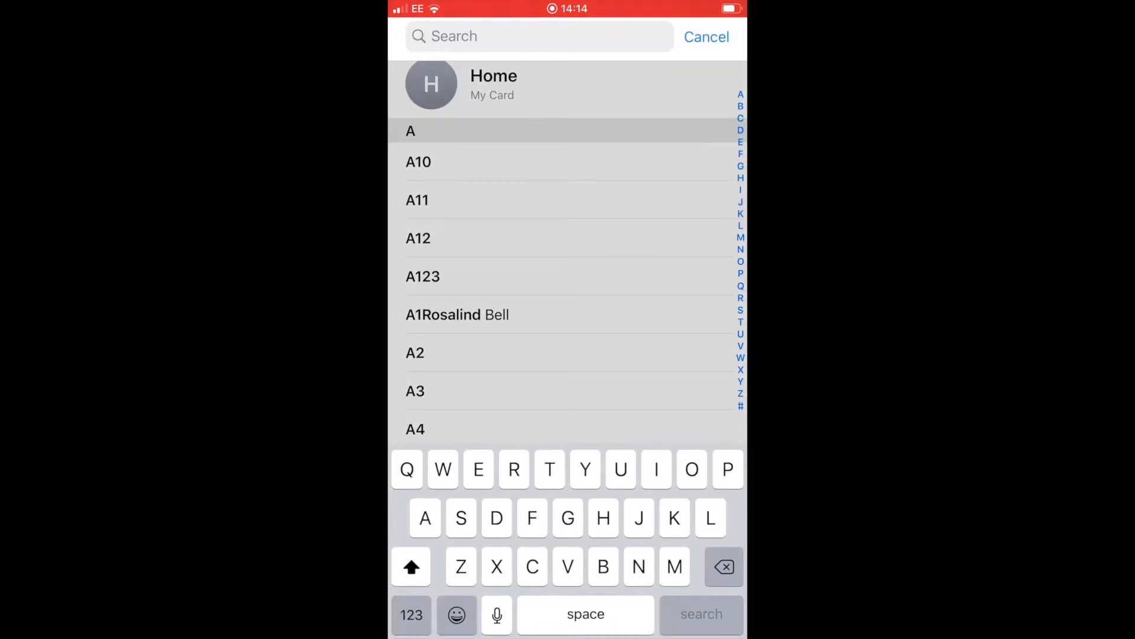
text(Vet)
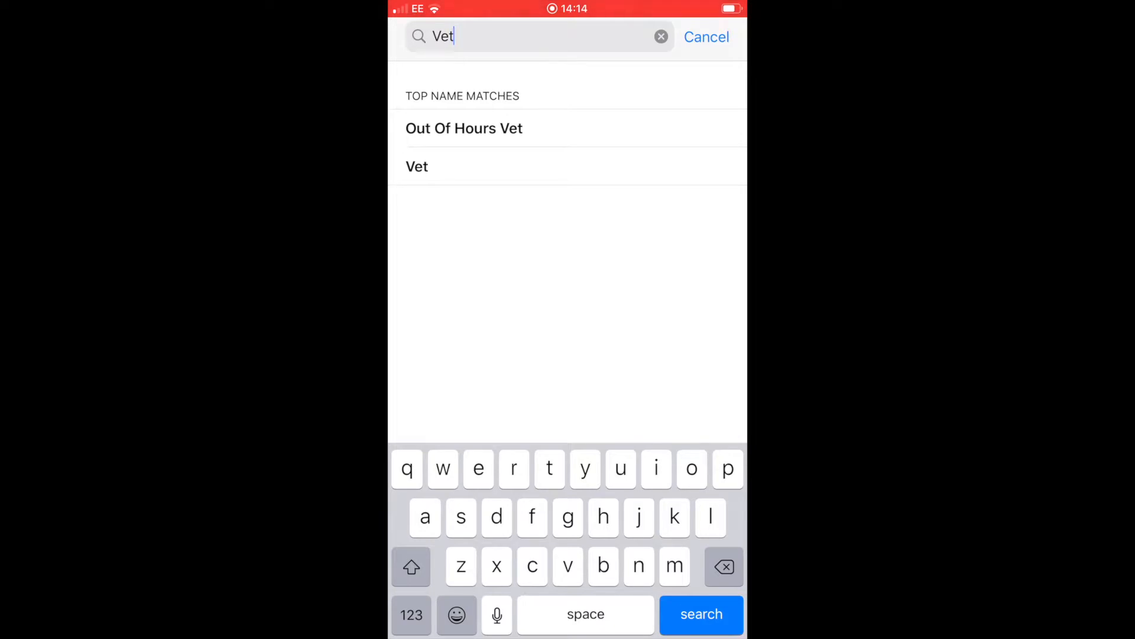
click(463, 128)
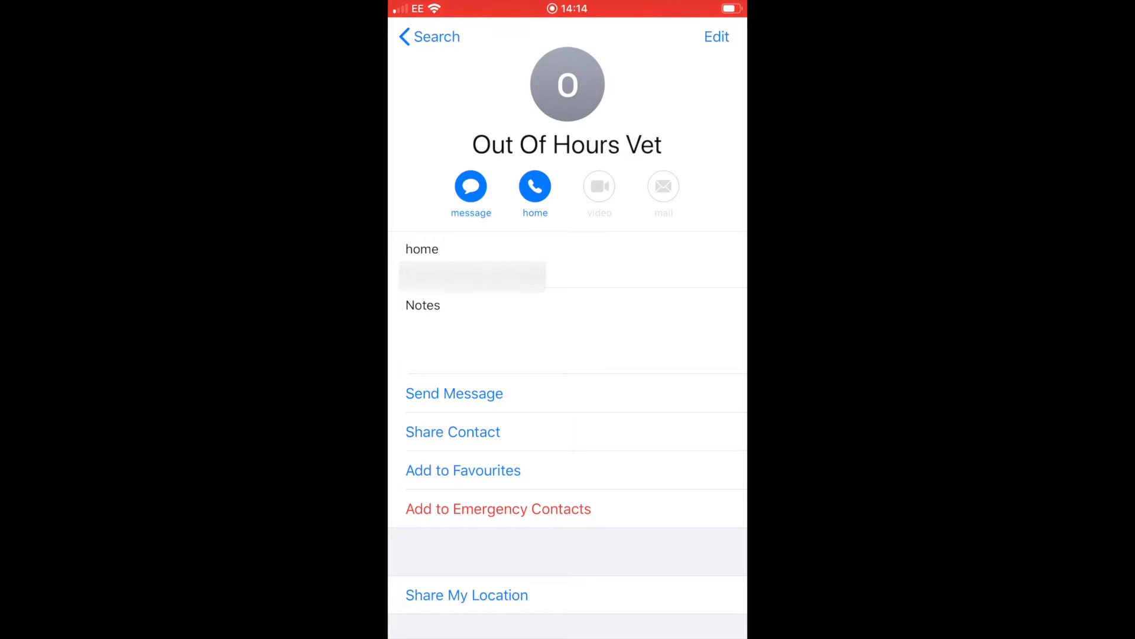
click(428, 37)
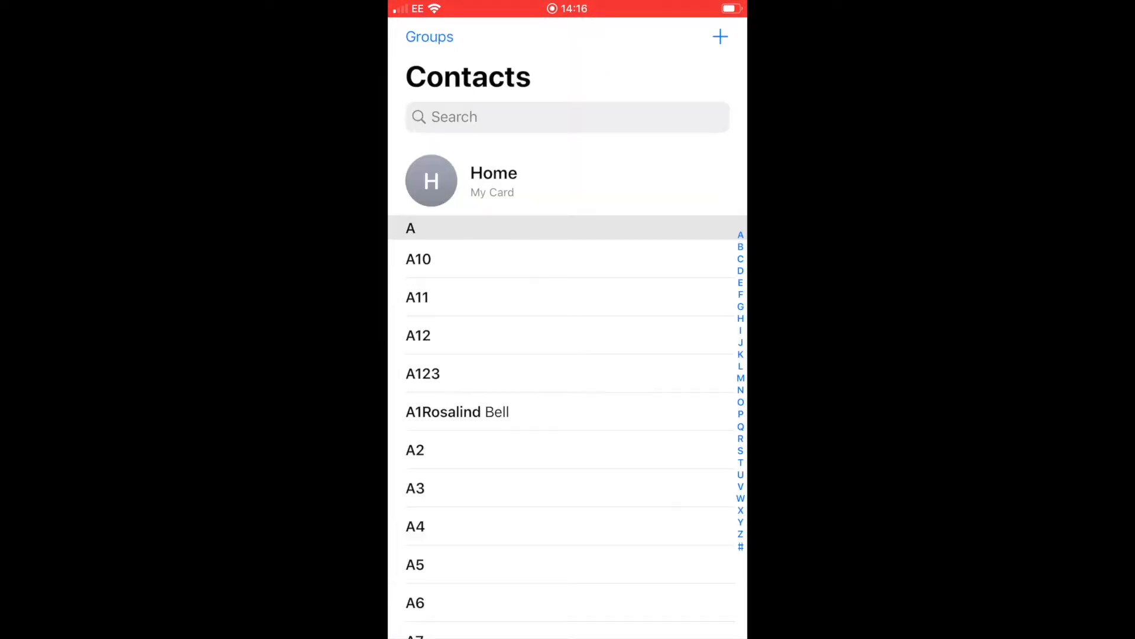
- View Contacts Sort Order, leaving First, Last, and return to the main Settings list
click(457, 412)
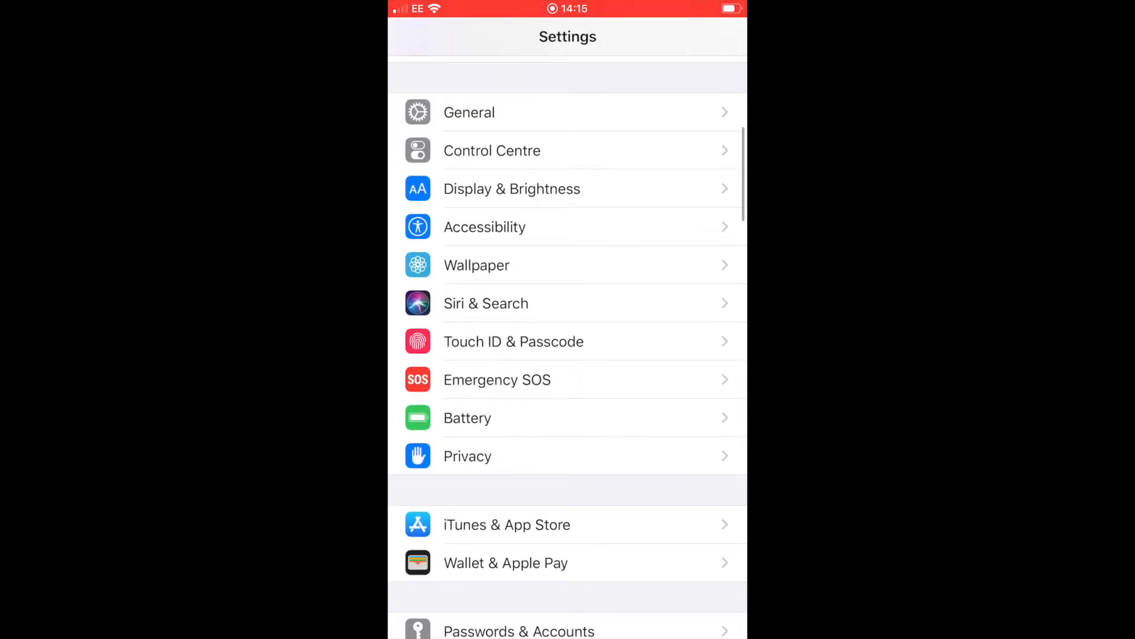
scroll(down, 3)
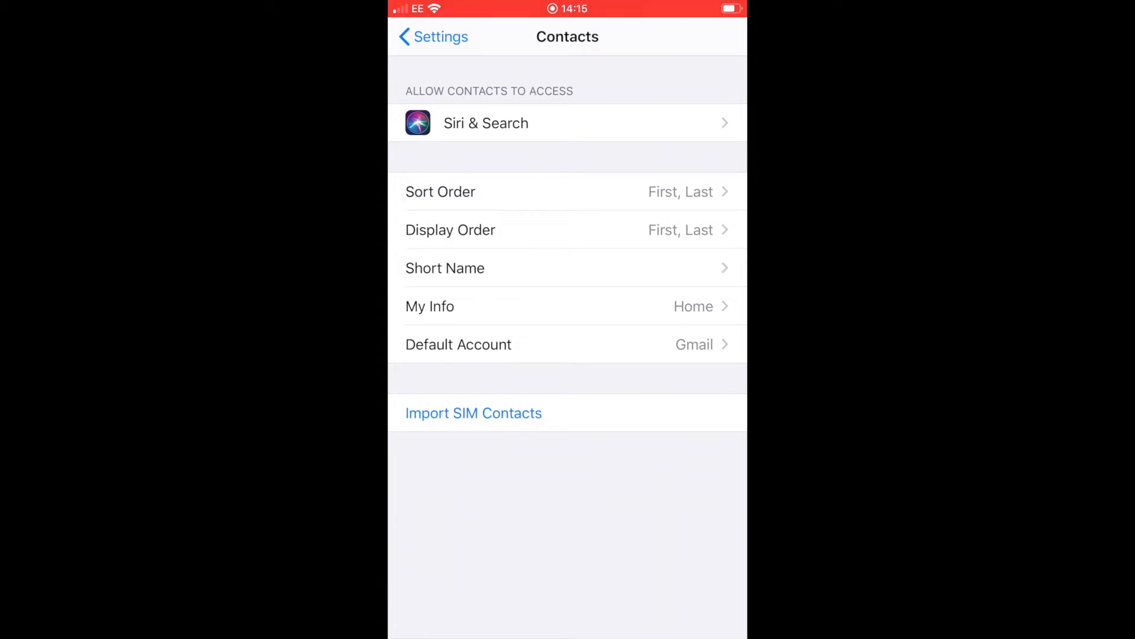
click(567, 191)
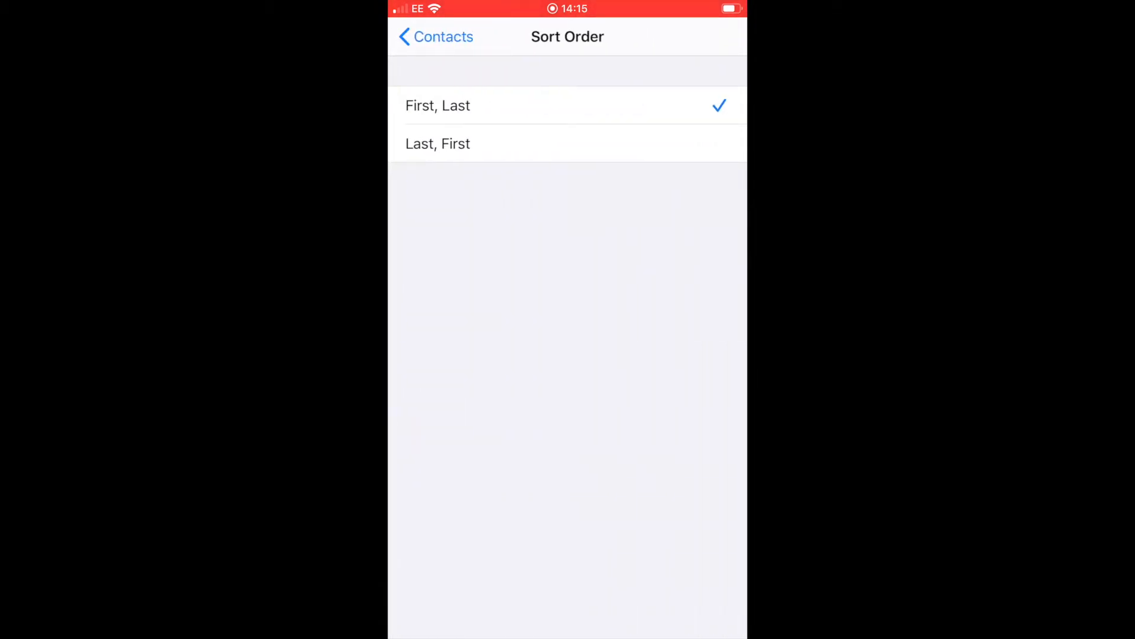
click(435, 36)
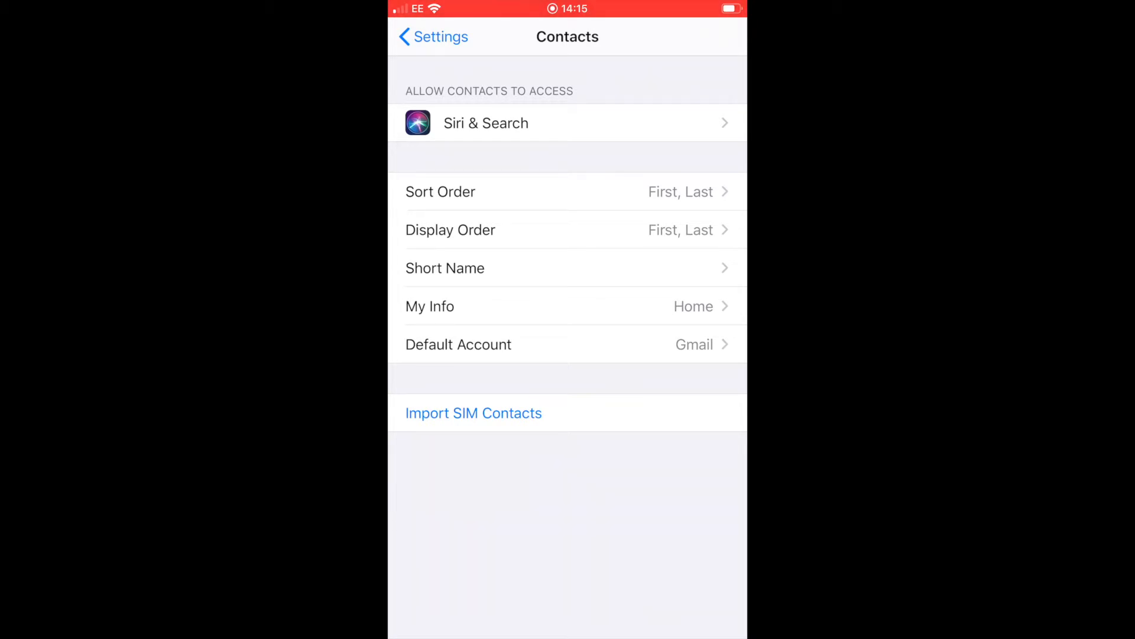
click(432, 36)
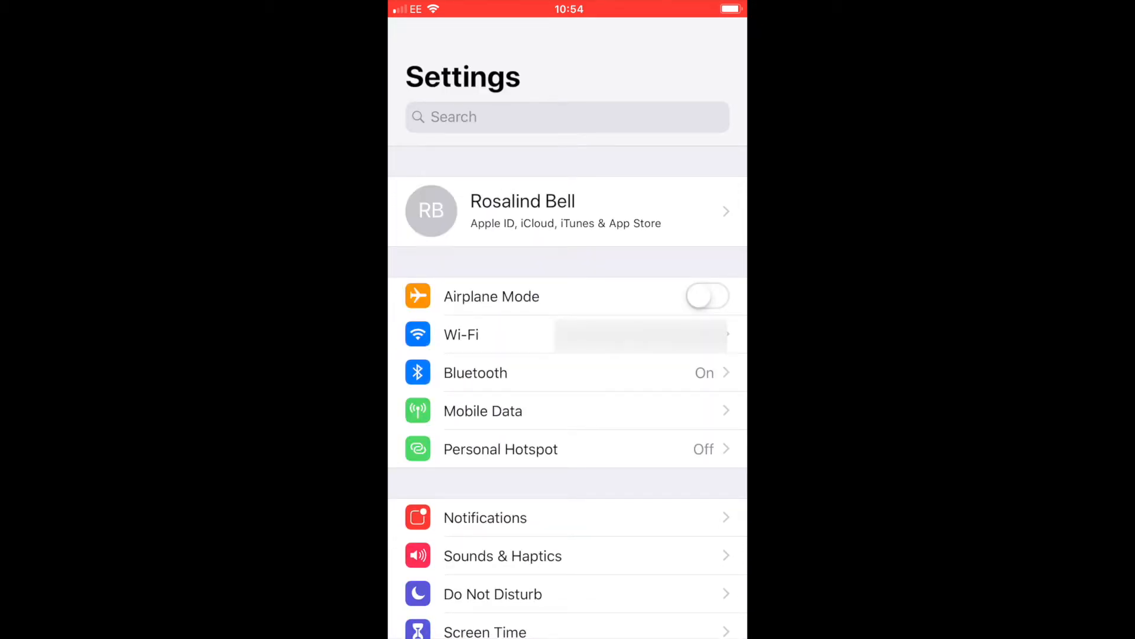
click(567, 211)
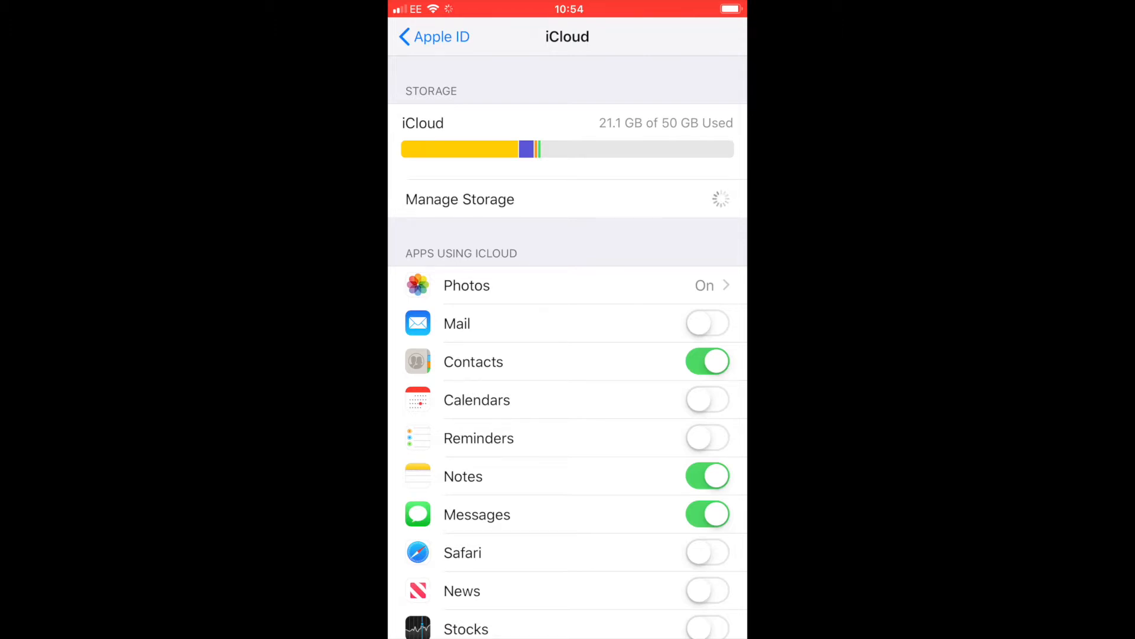
click(460, 199)
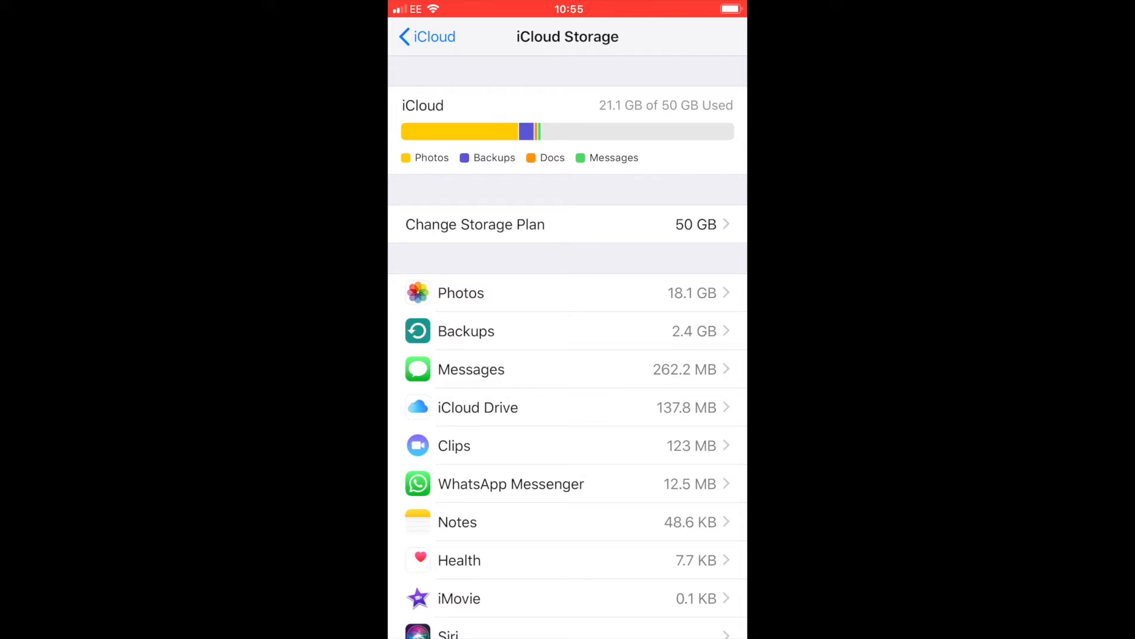
click(426, 37)
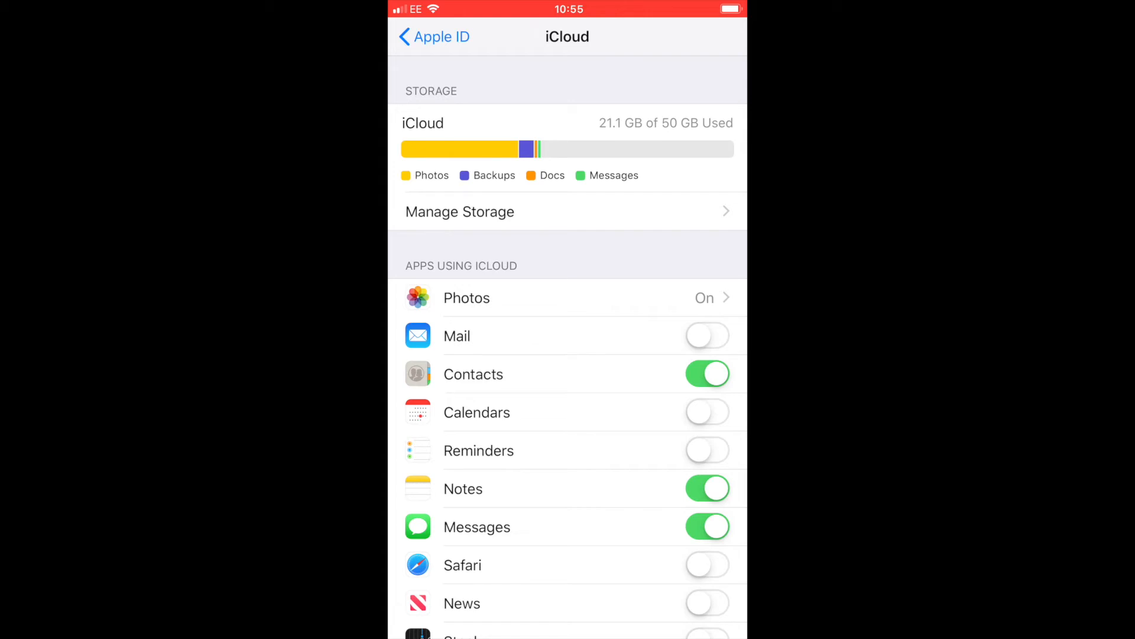
key(home)
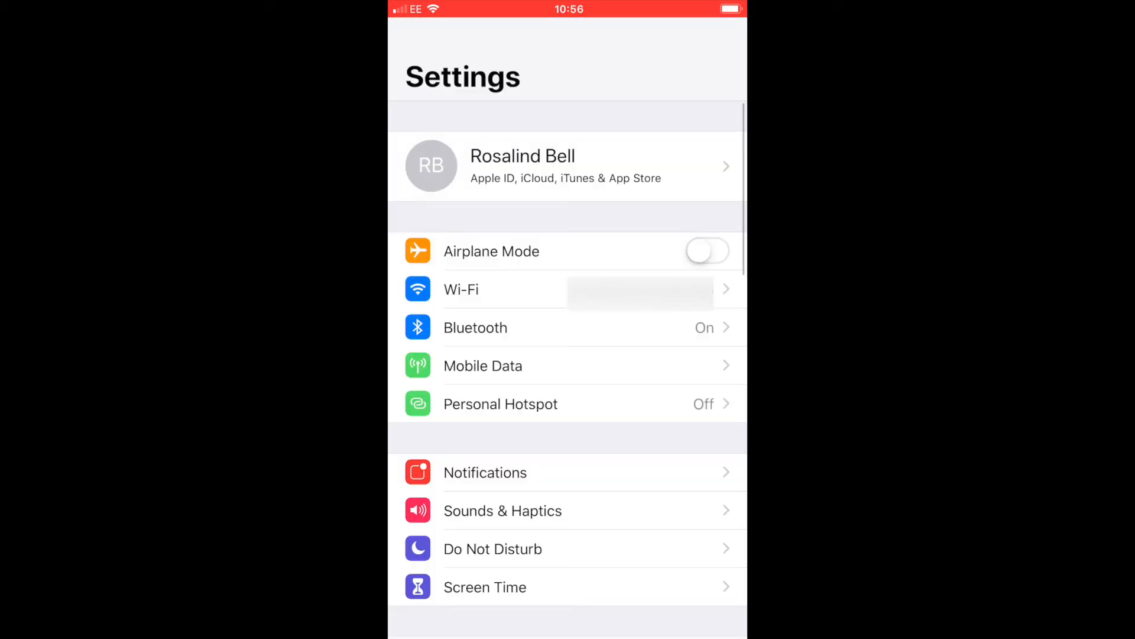
- Choose the colourful bubbles wallpaper from Dynamic wallpapers and set it
scroll(down, 3)
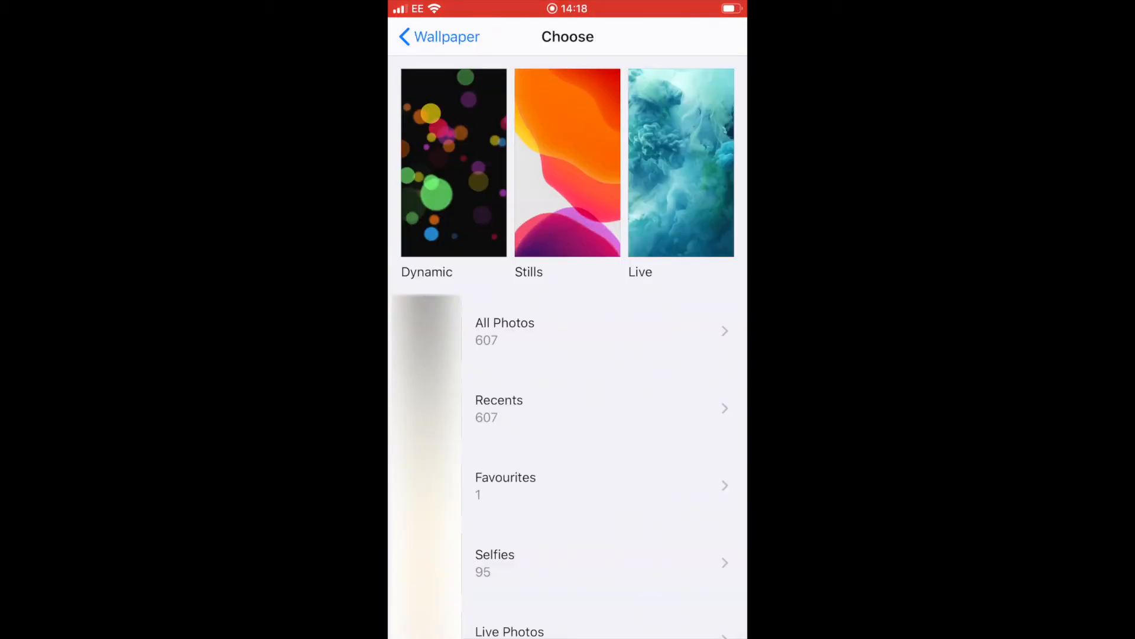
click(453, 162)
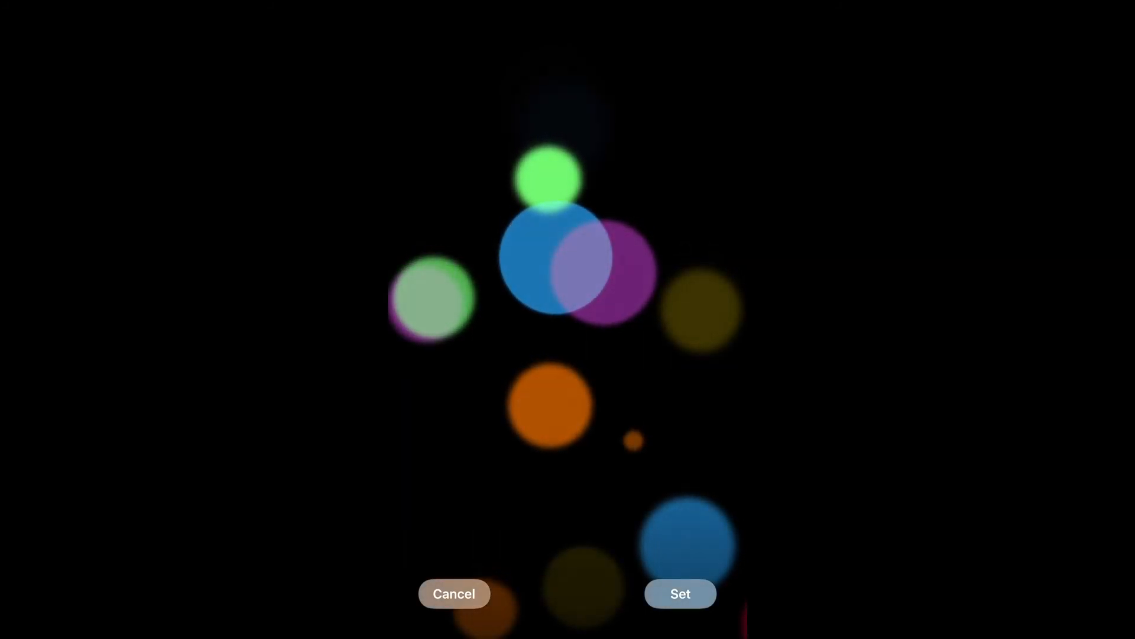
click(679, 593)
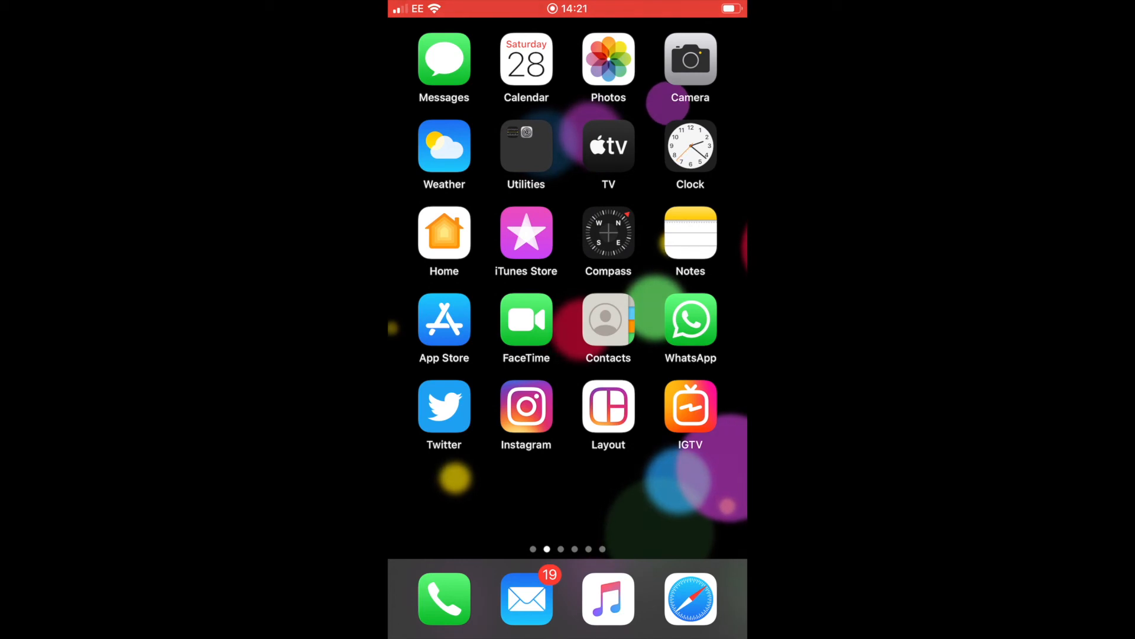
scroll(left, 3)
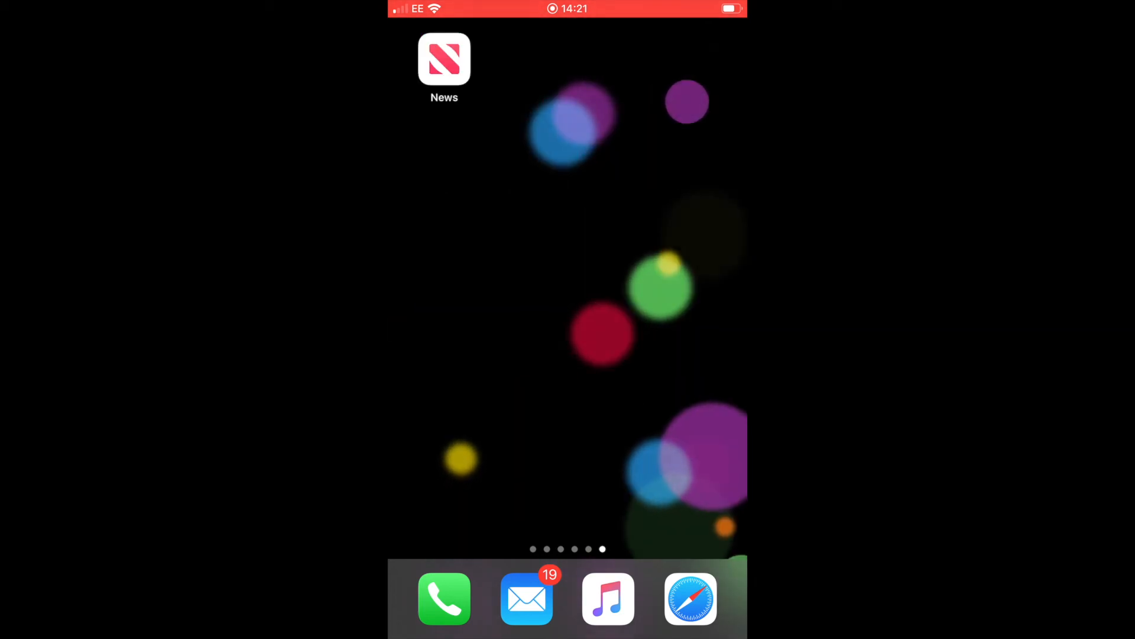